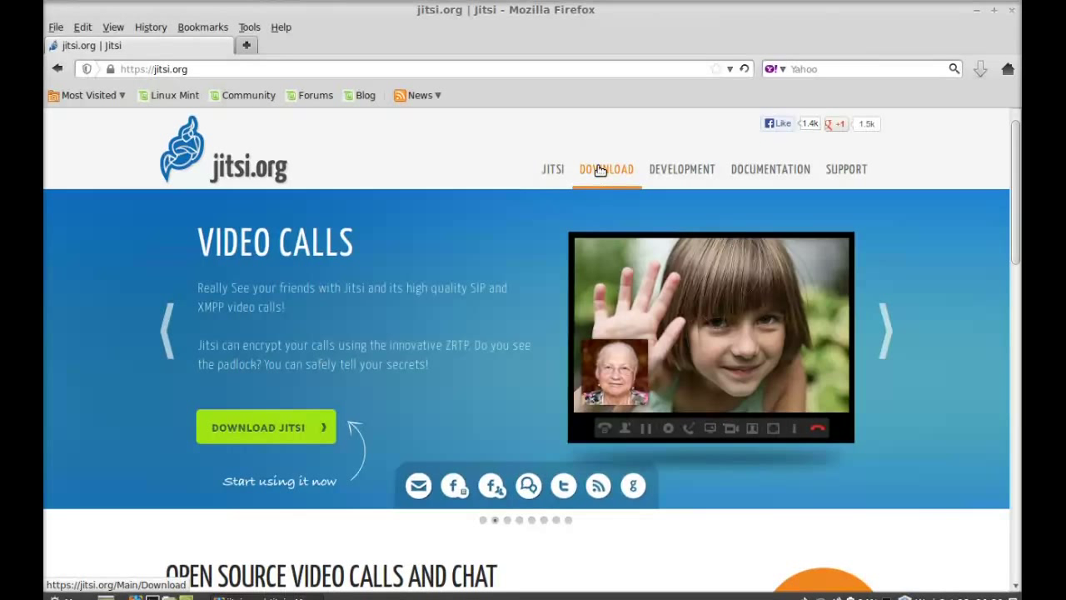
- Go to jitsi.org's download page and jump to the stable builds list
click(606, 169)
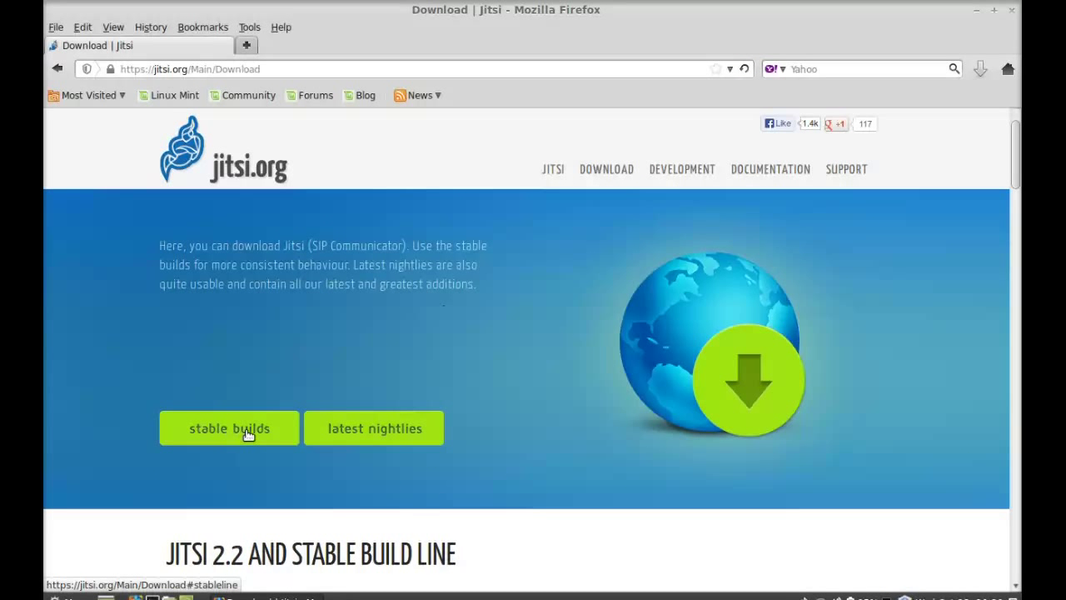
click(228, 427)
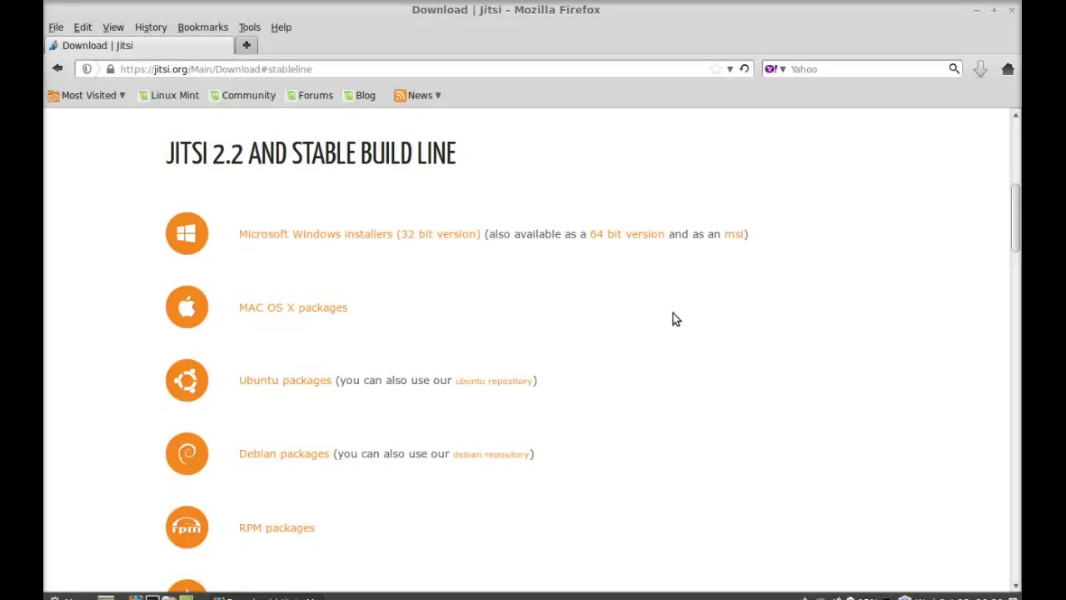
mouse_move(287, 380)
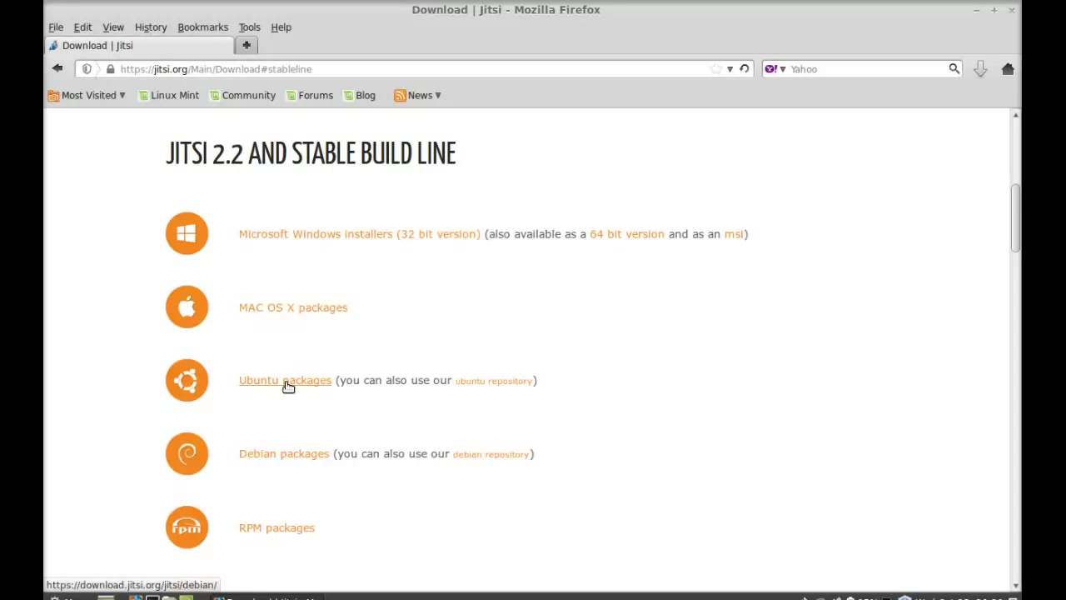
- Open the Ubuntu/Debian packages index and scroll through the listed .deb builds
click(285, 379)
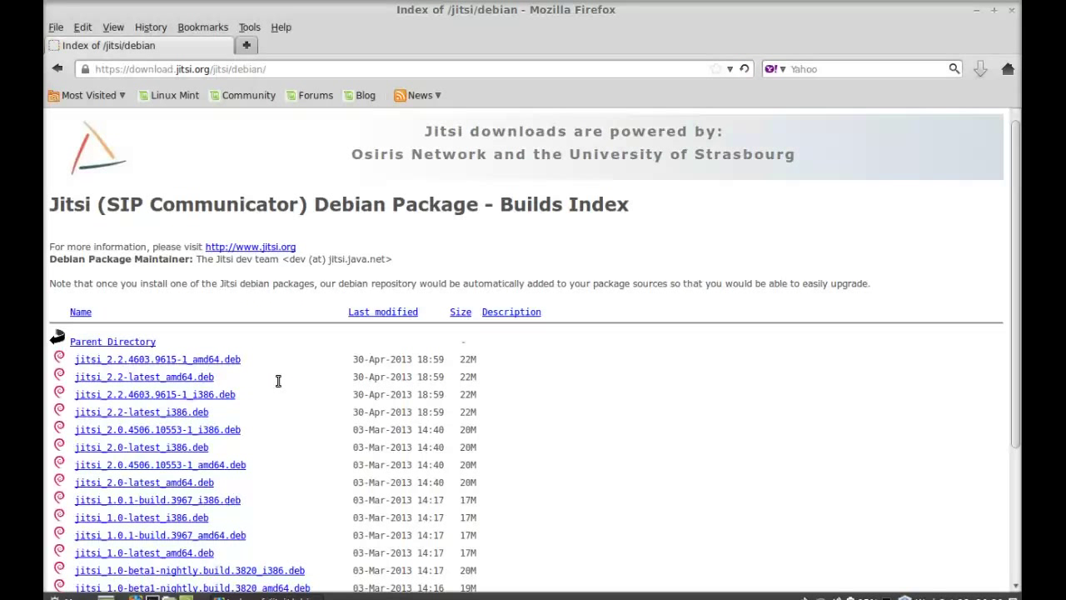
scroll(down, 3)
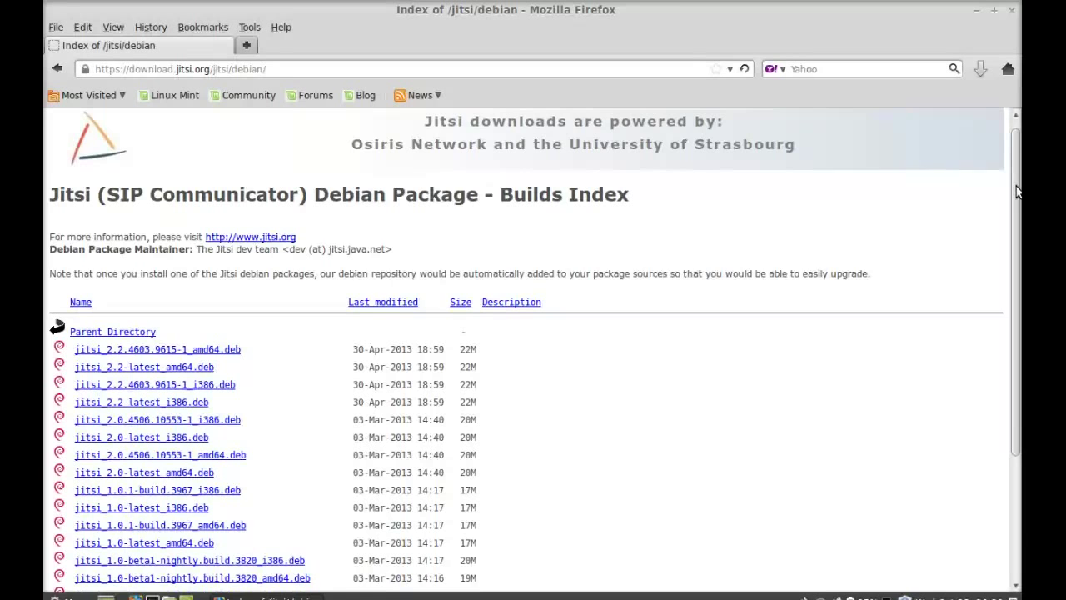
scroll(down, 3)
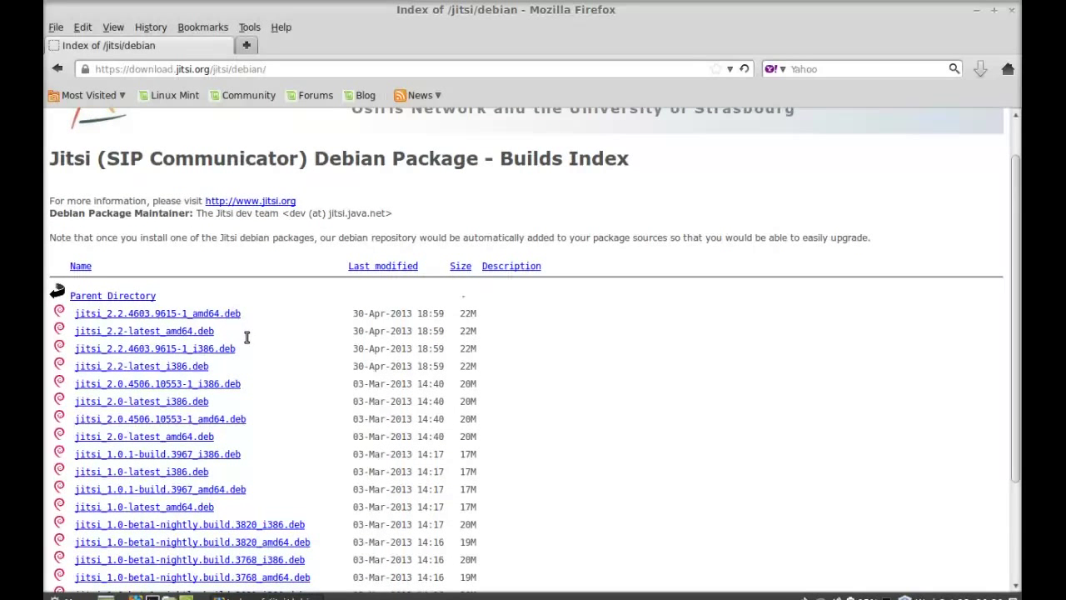
mouse_move(282, 349)
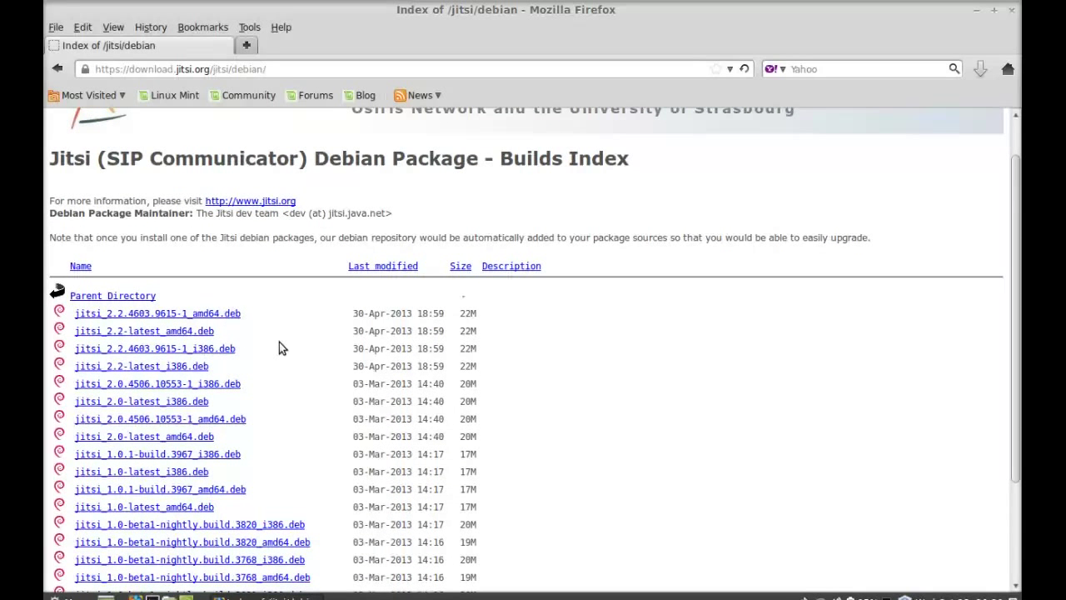
mouse_move(184, 339)
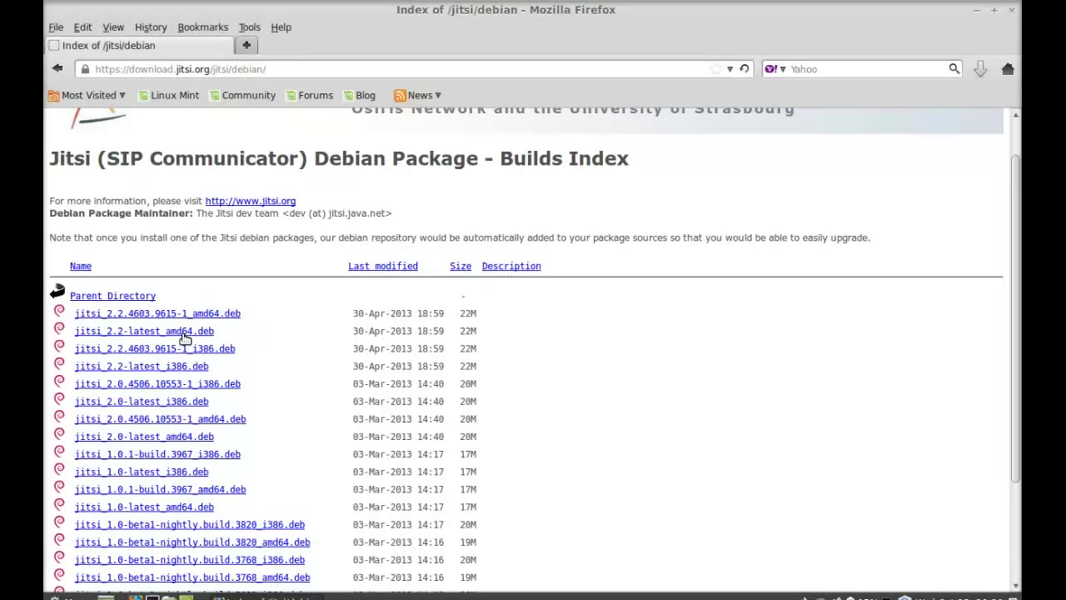
mouse_move(266, 369)
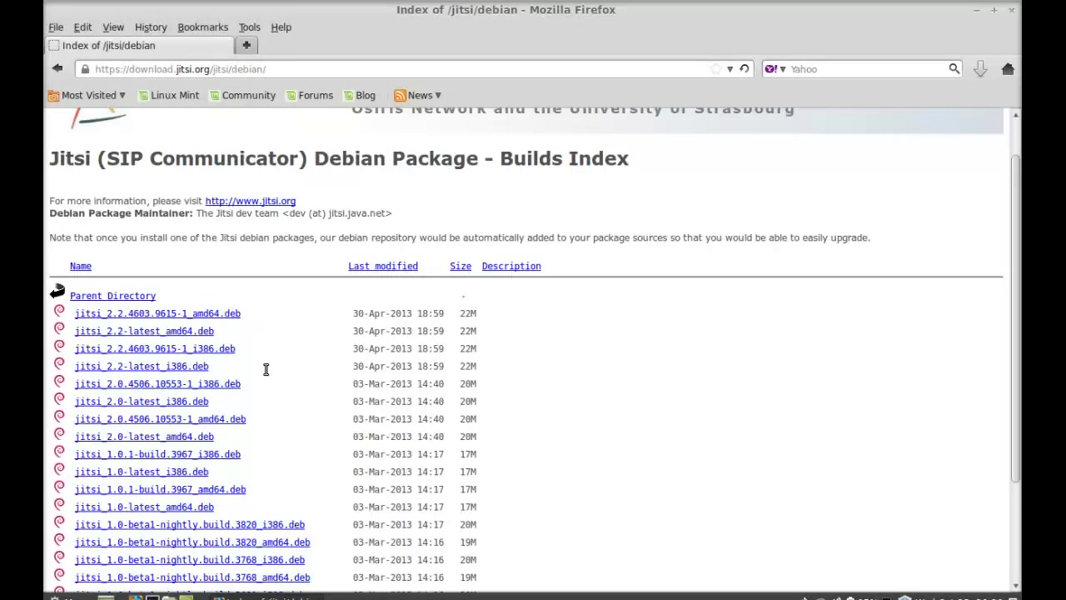
mouse_move(189, 313)
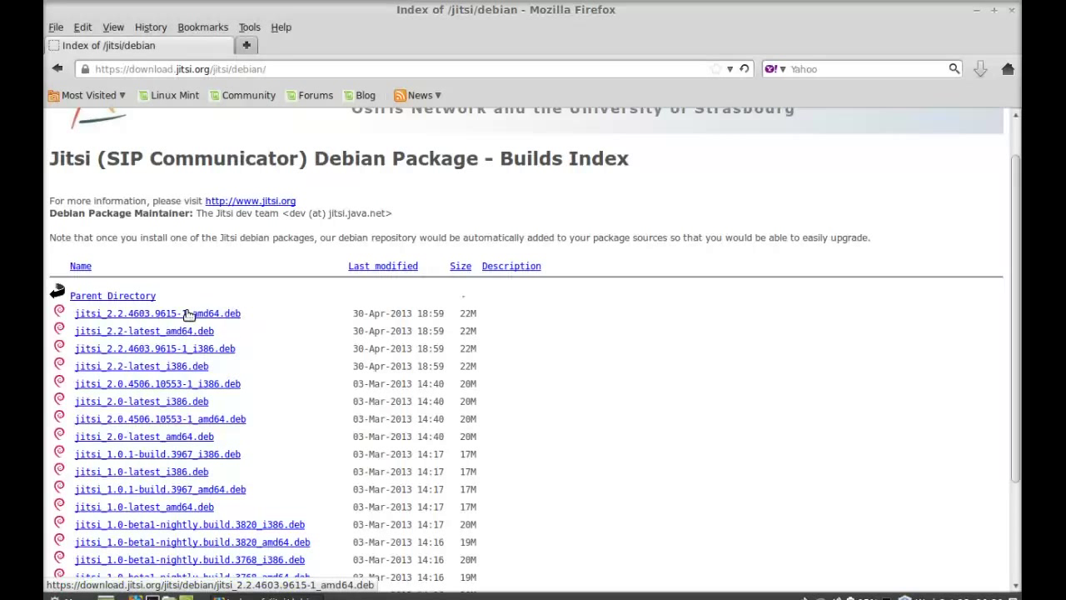
mouse_move(188, 315)
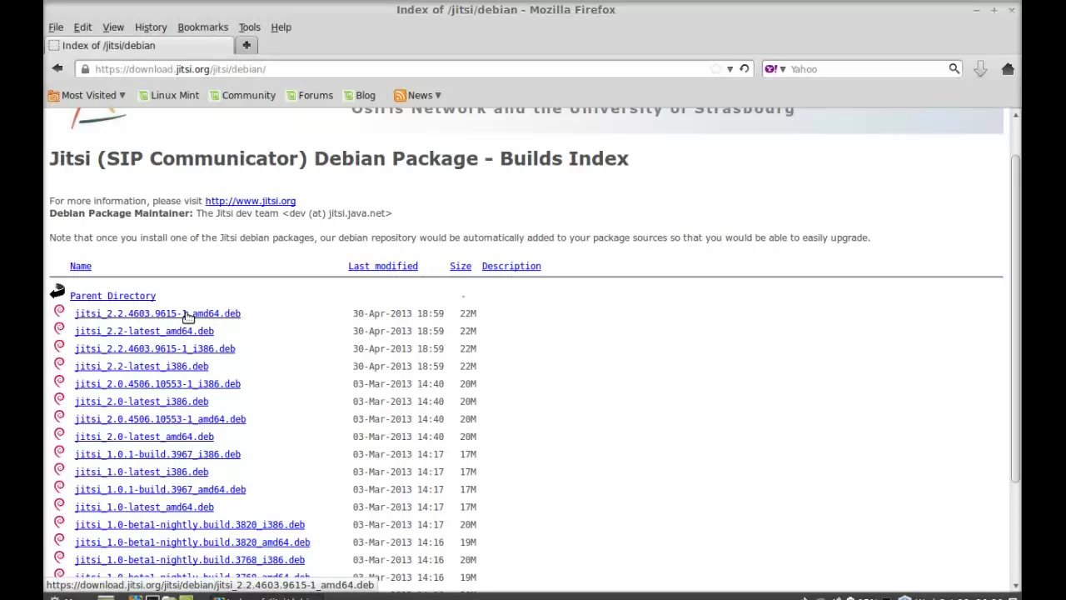
mouse_move(185, 384)
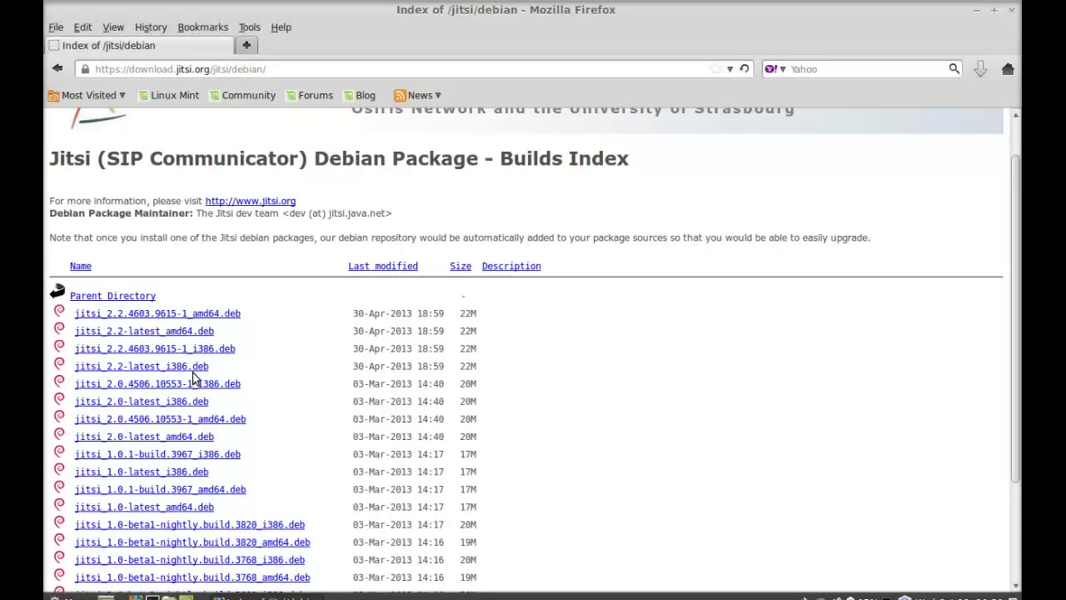
mouse_move(189, 348)
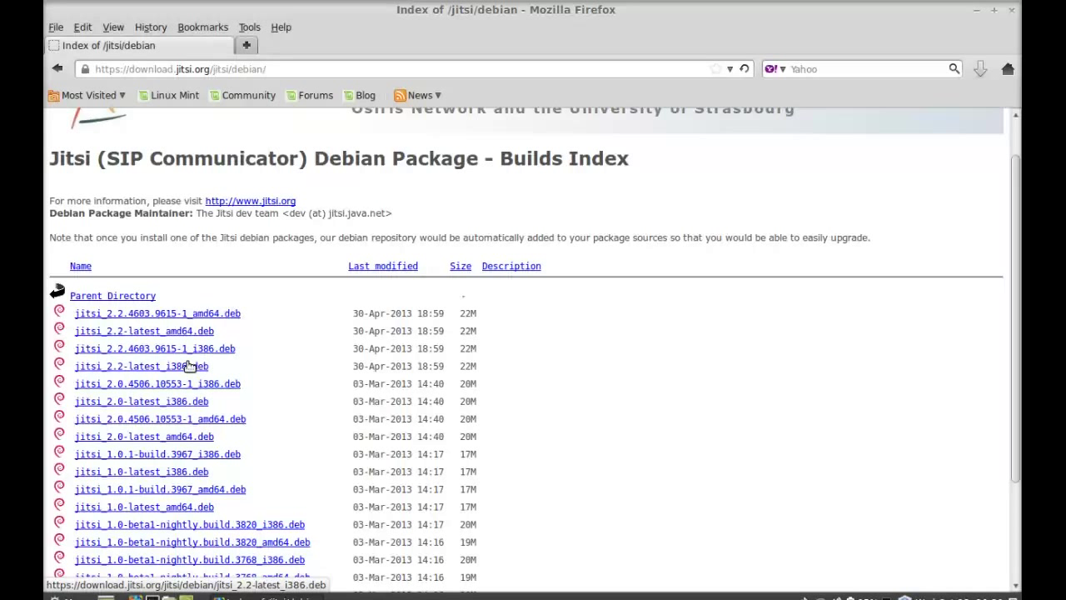
mouse_move(282, 356)
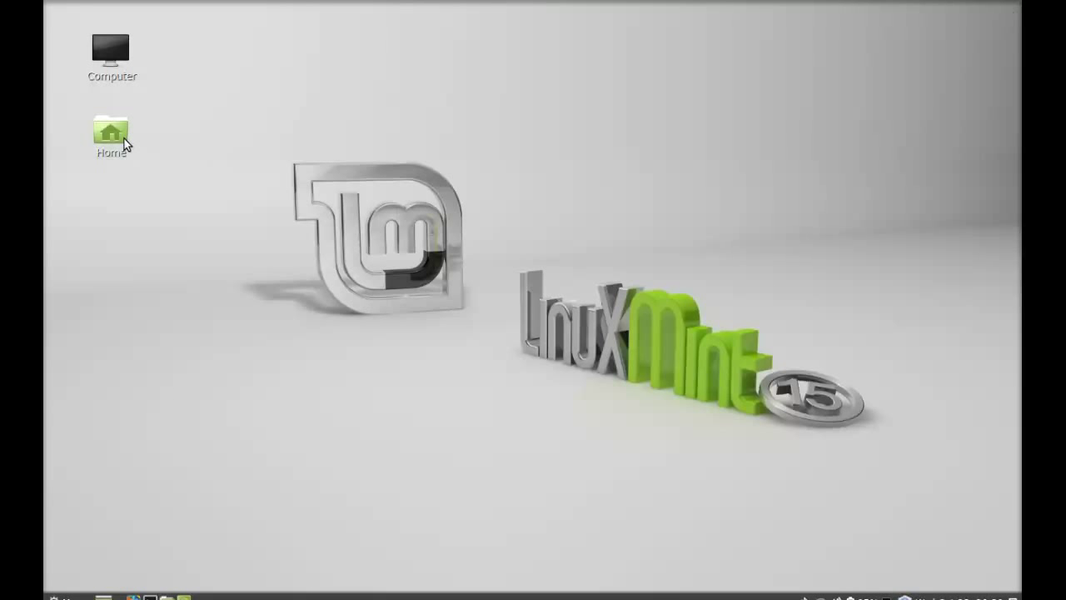
- Open jitsi_2.2-latest_i386.deb from Home > Downloads in the Package Installer
double_click(111, 132)
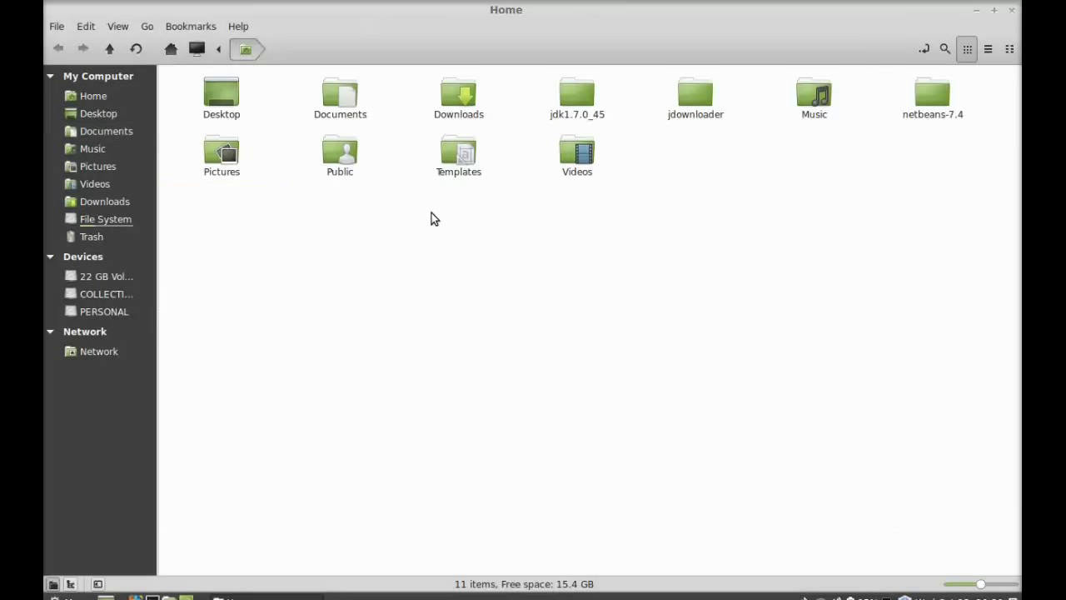
double_click(458, 96)
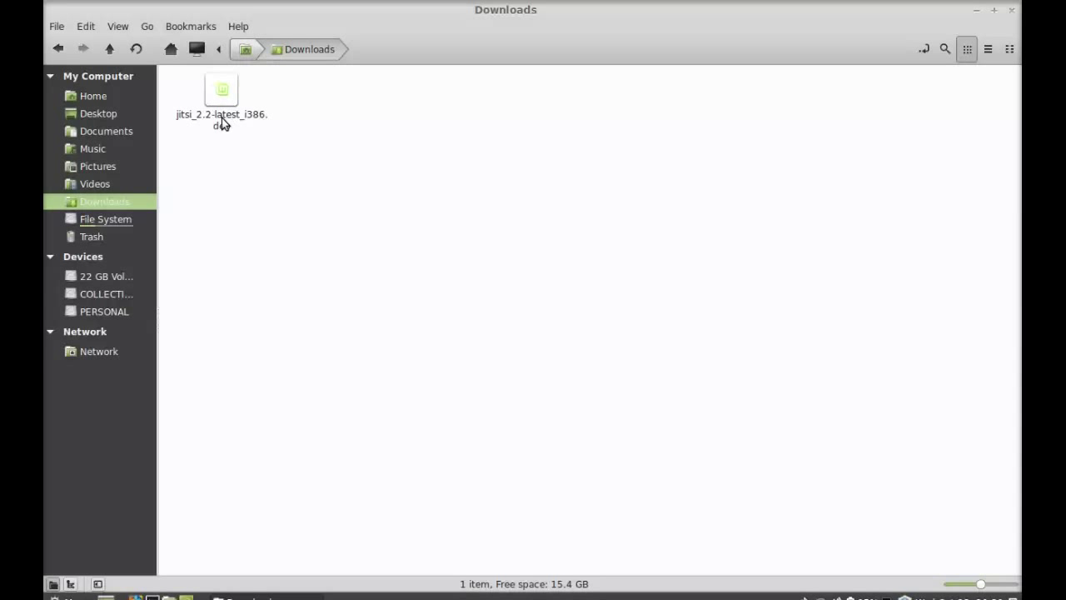
click(221, 100)
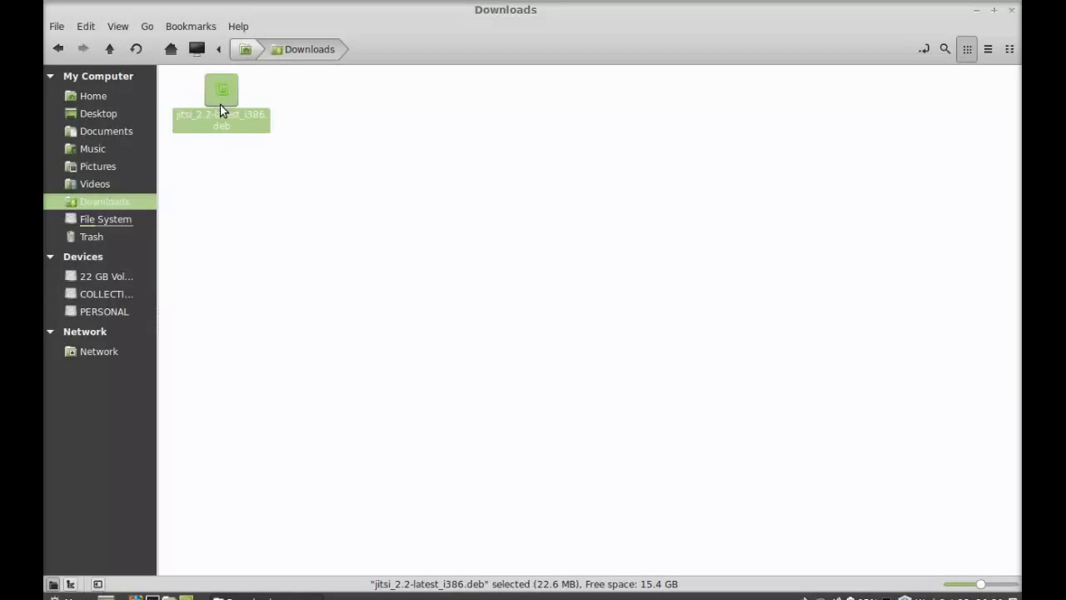
right_click(220, 104)
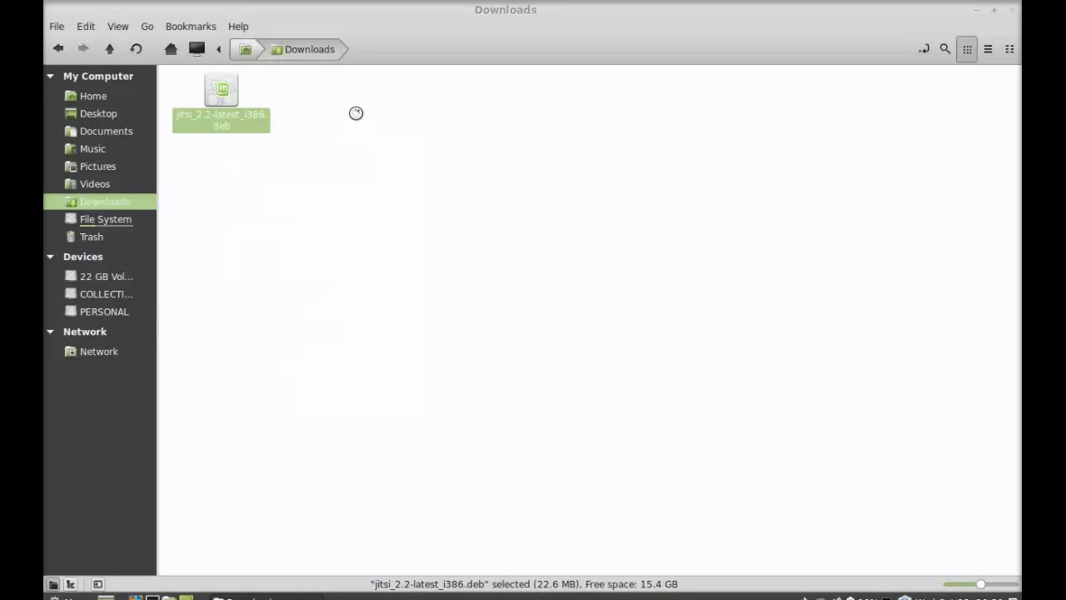
double_click(221, 91)
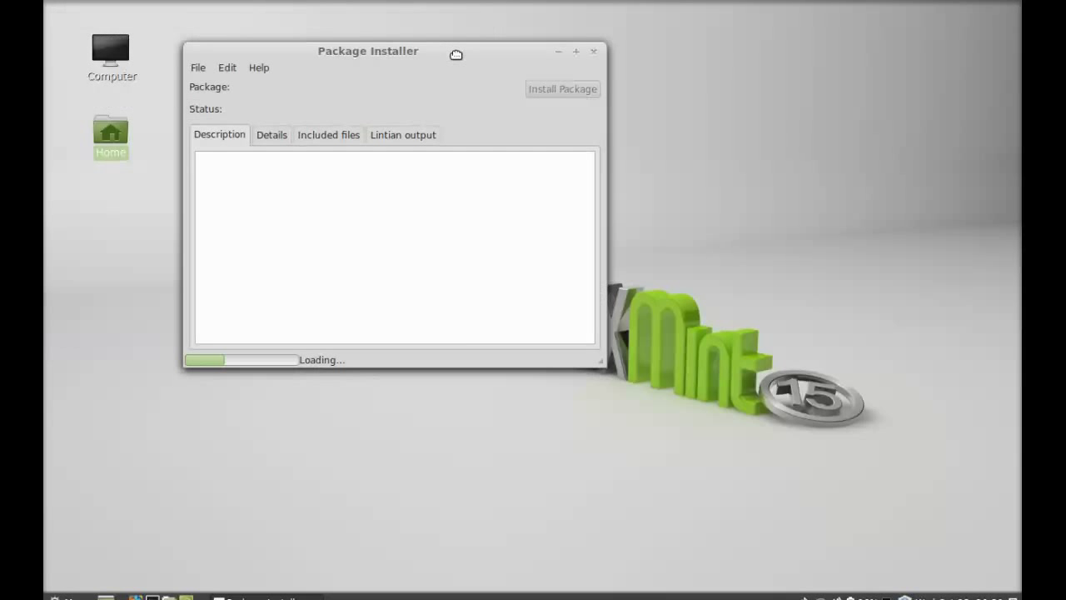
- Install the jitsi package, confirming the administrator password to grant rights
drag(367, 51, 410, 68)
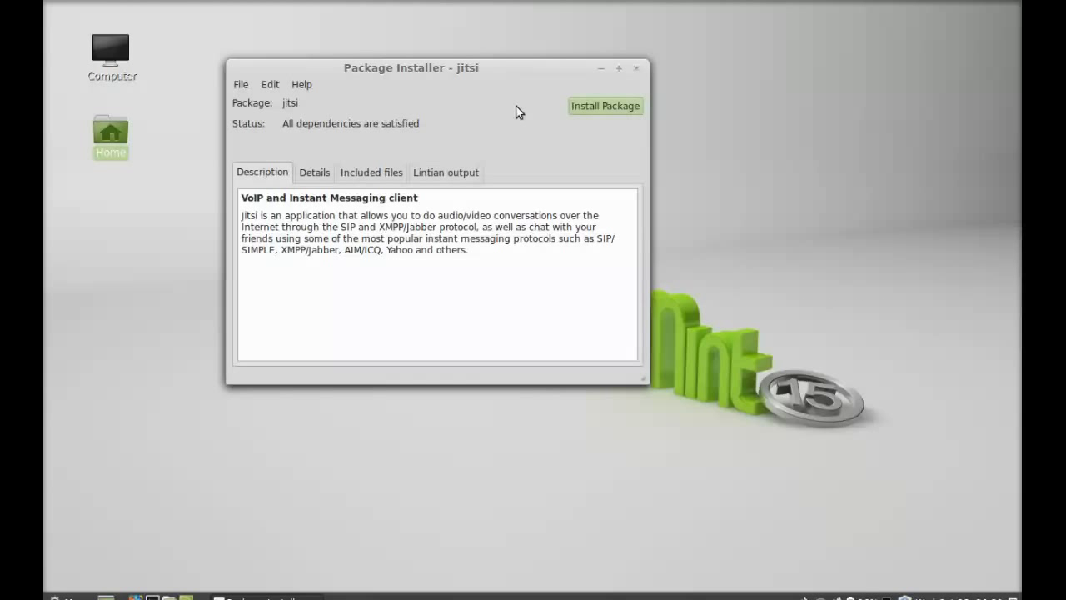
mouse_move(608, 124)
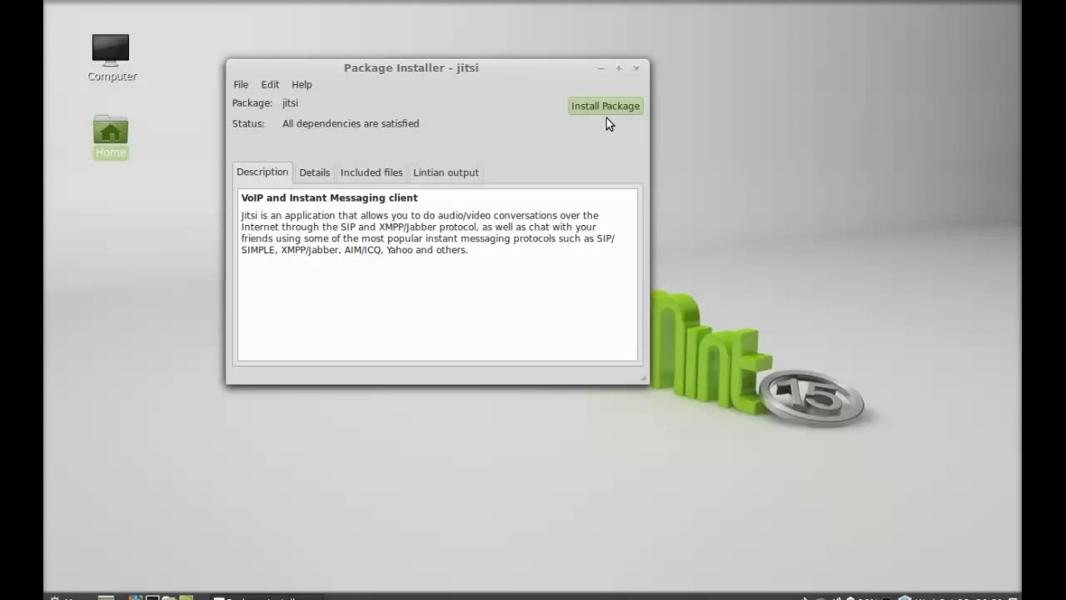
click(605, 105)
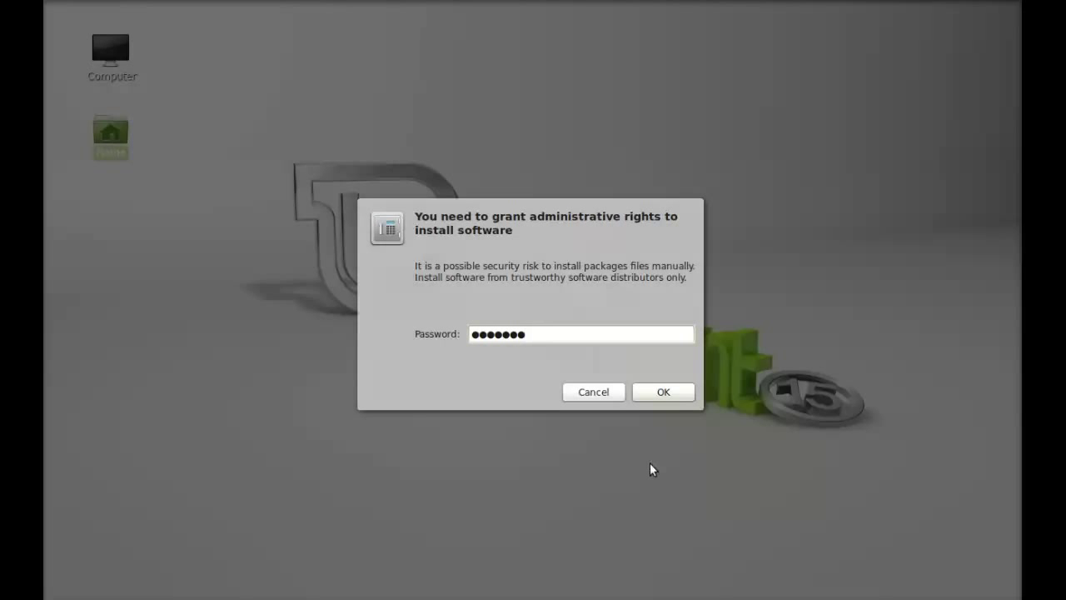
click(663, 391)
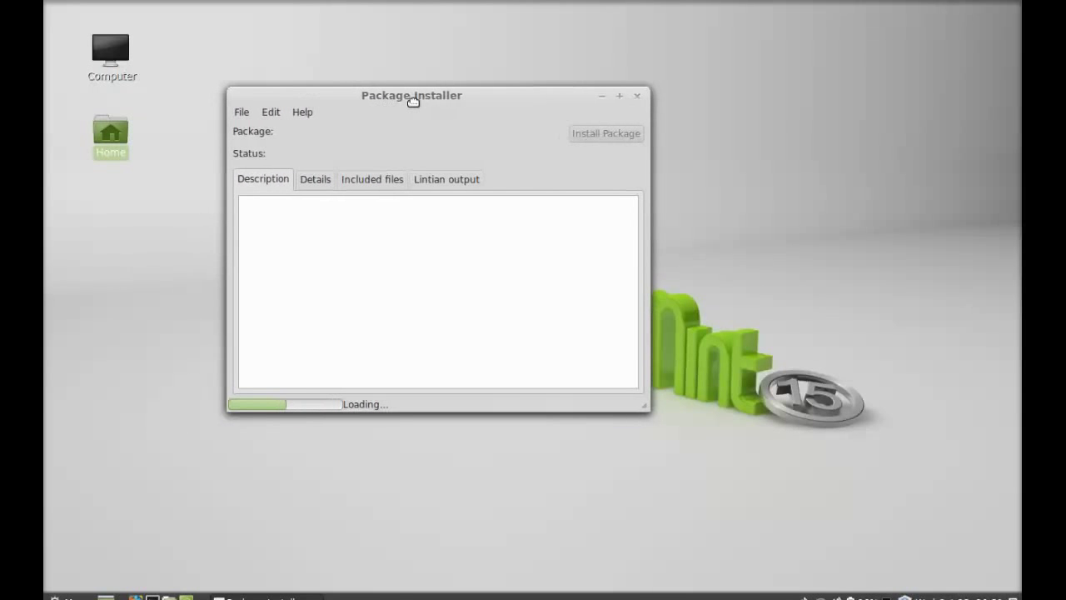
drag(411, 95, 462, 90)
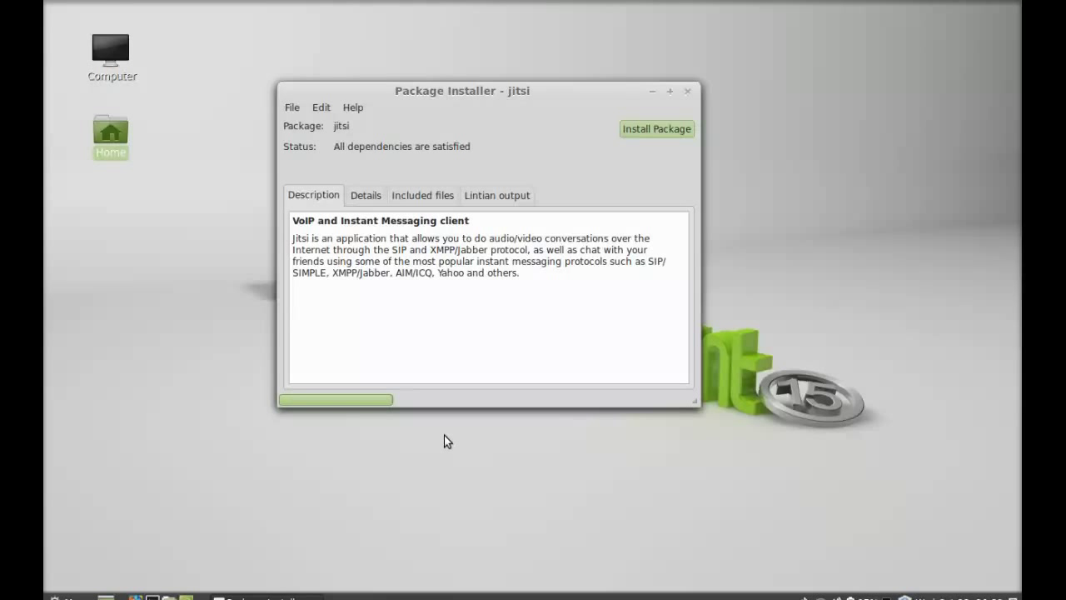
- Acknowledge the 'Same version is already installed' status and close the Package Installer
click(656, 129)
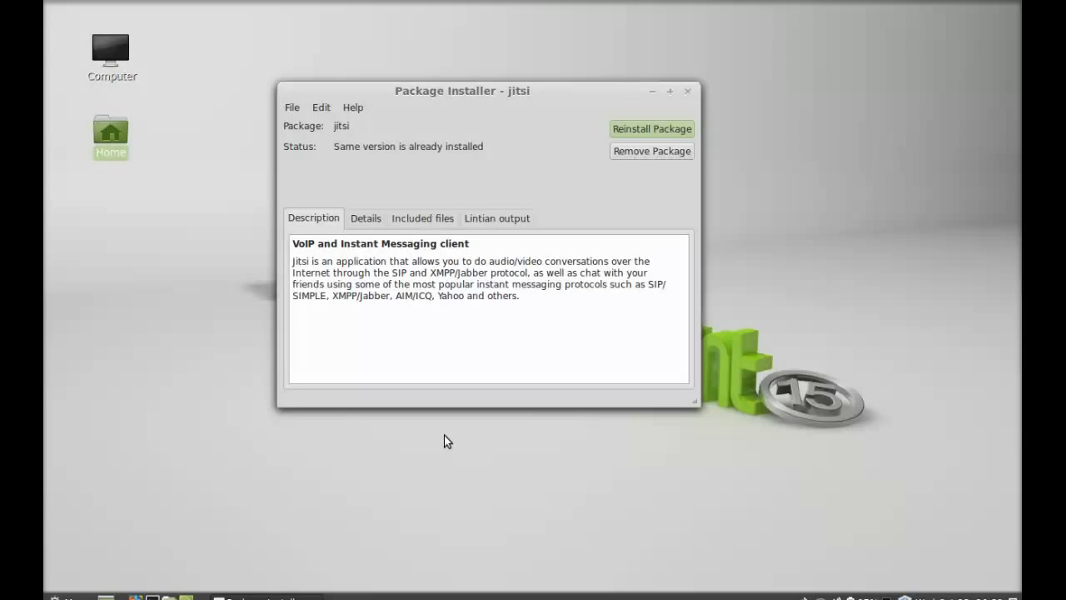
mouse_move(583, 147)
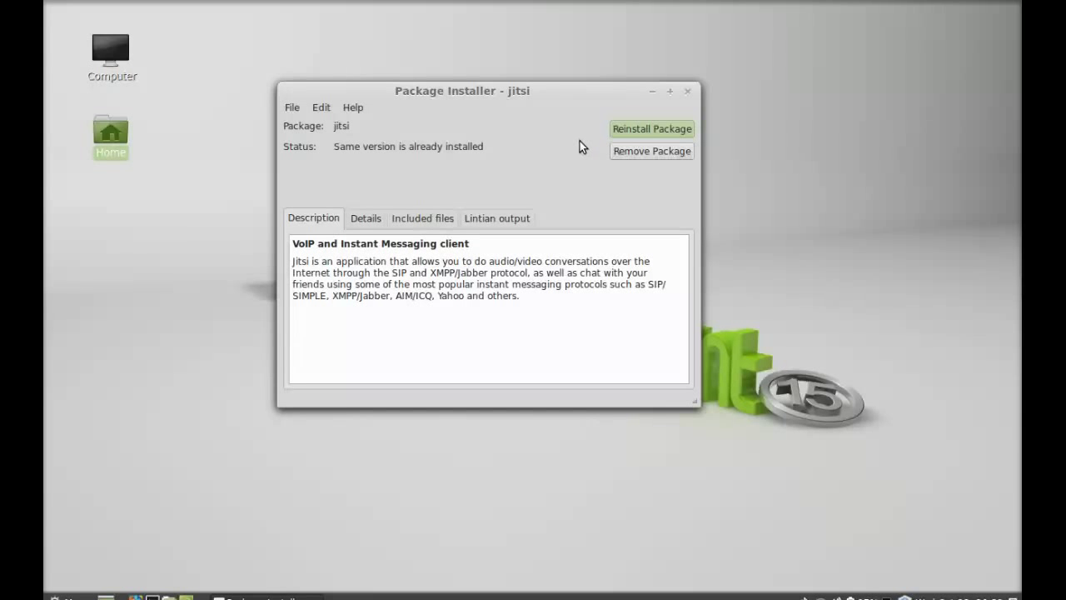
click(687, 91)
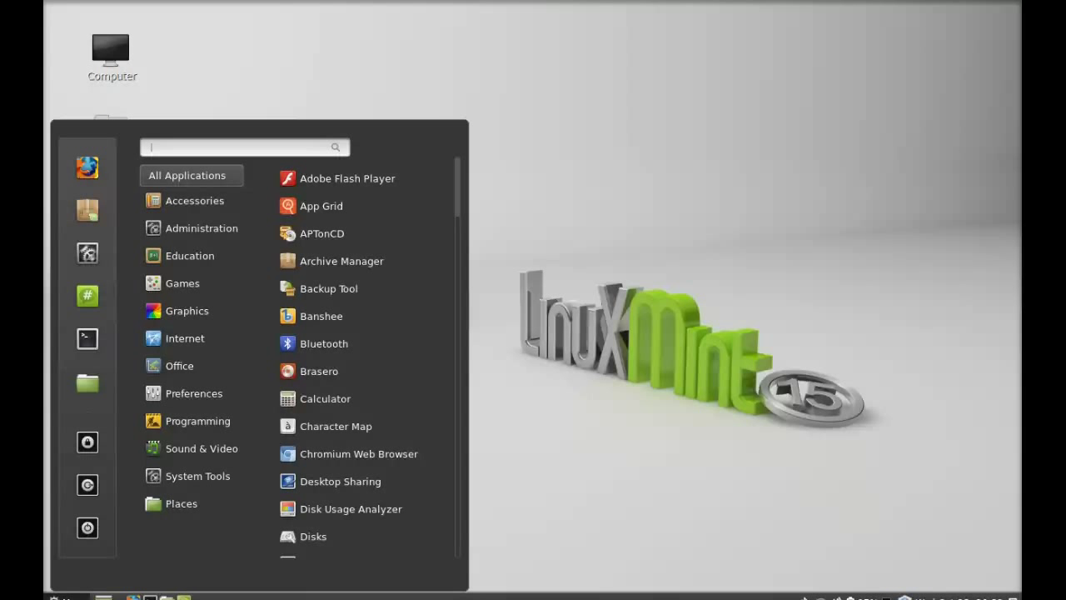
- Search the Cinnamon menu for 'jit' to find the Jitsi VoIP client
text(jit)
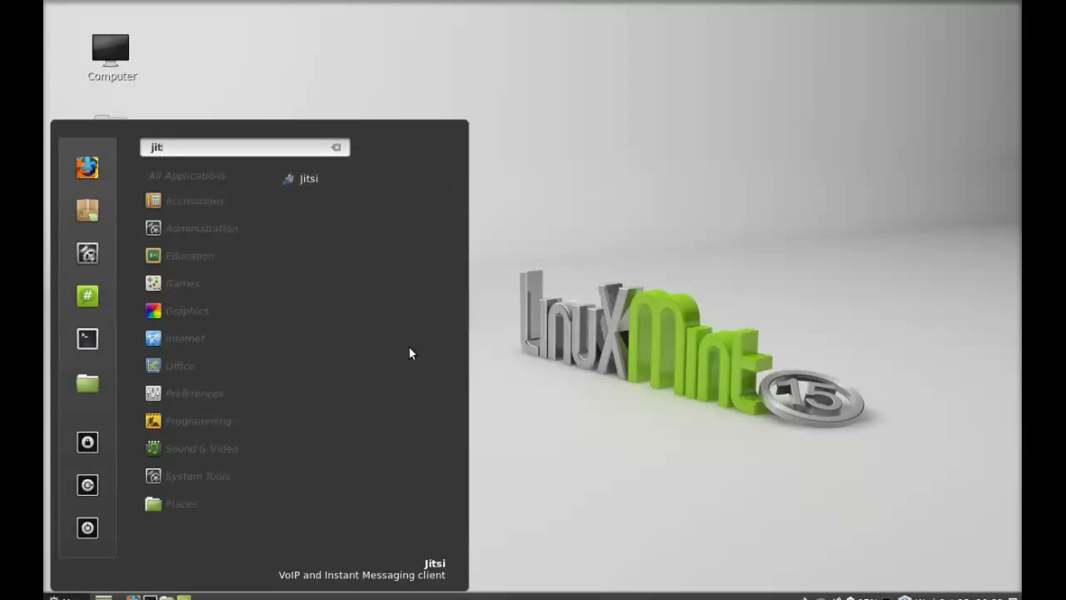
mouse_move(320, 180)
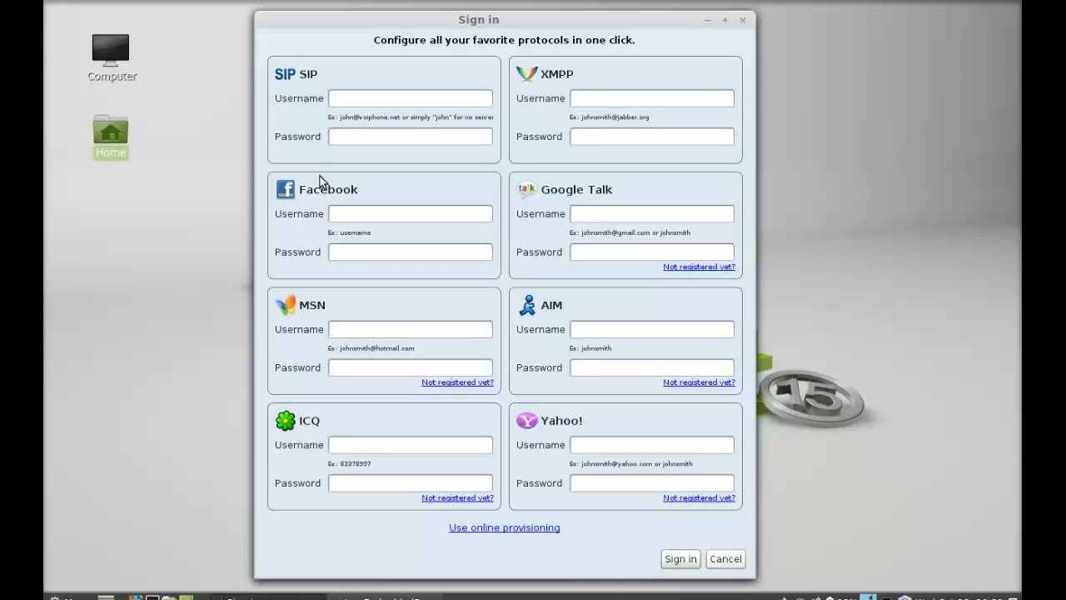
mouse_move(525, 300)
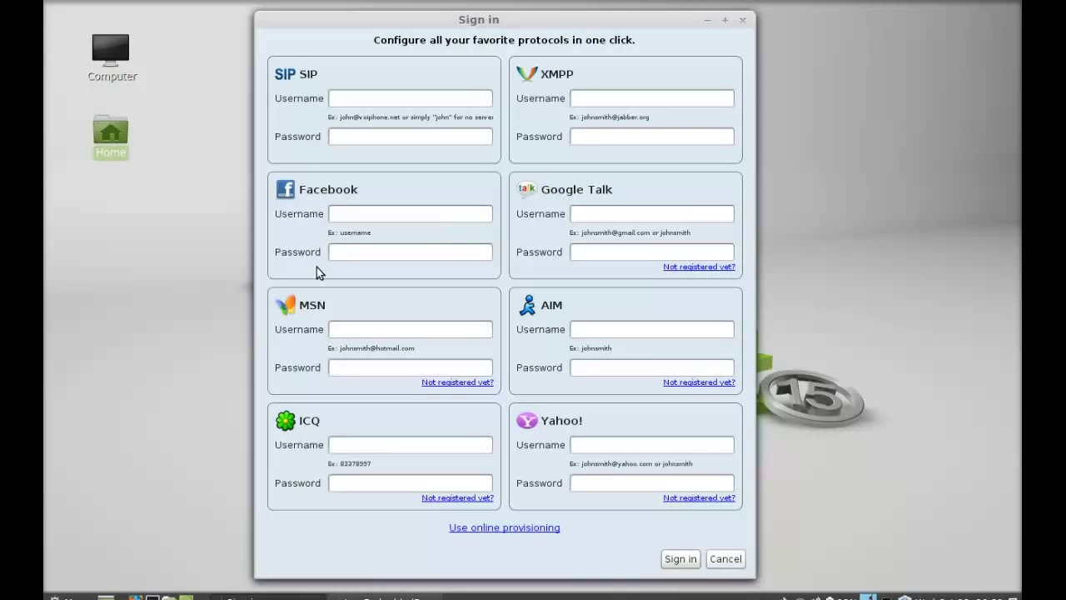
mouse_move(569, 238)
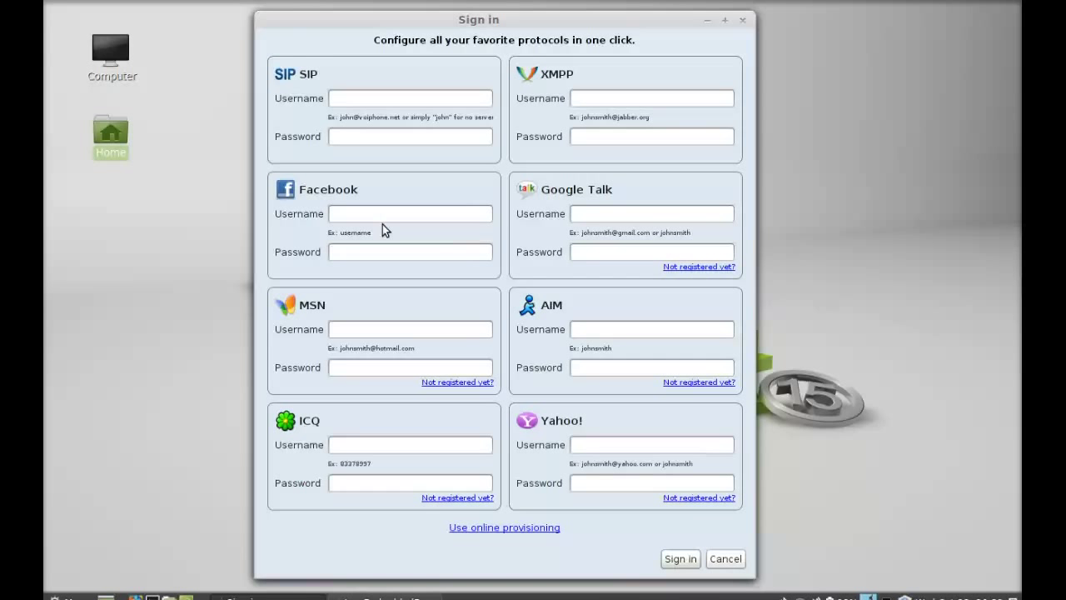
mouse_move(531, 186)
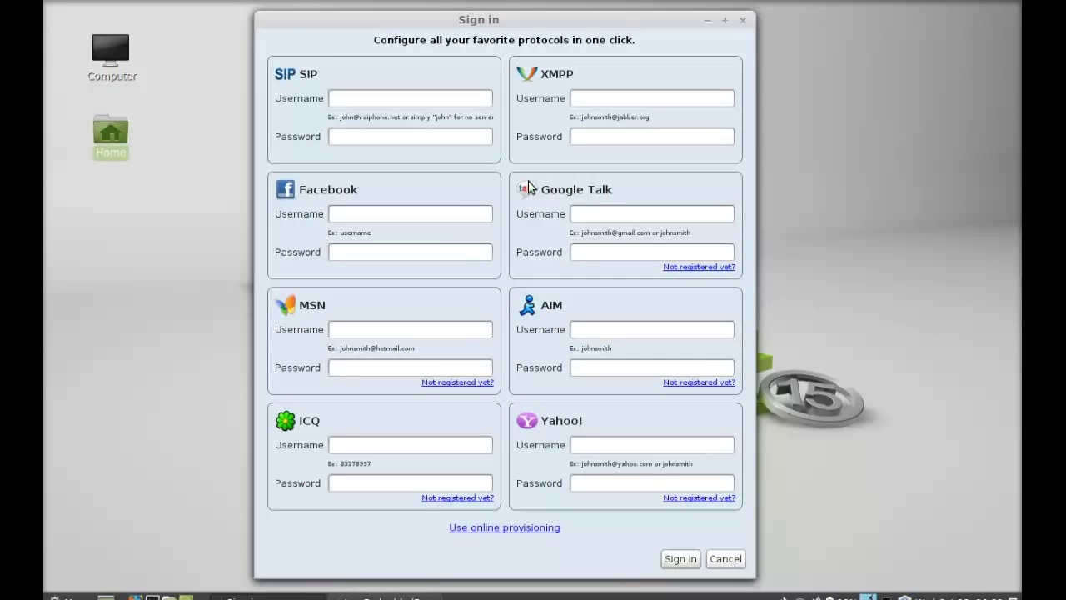
mouse_move(447, 130)
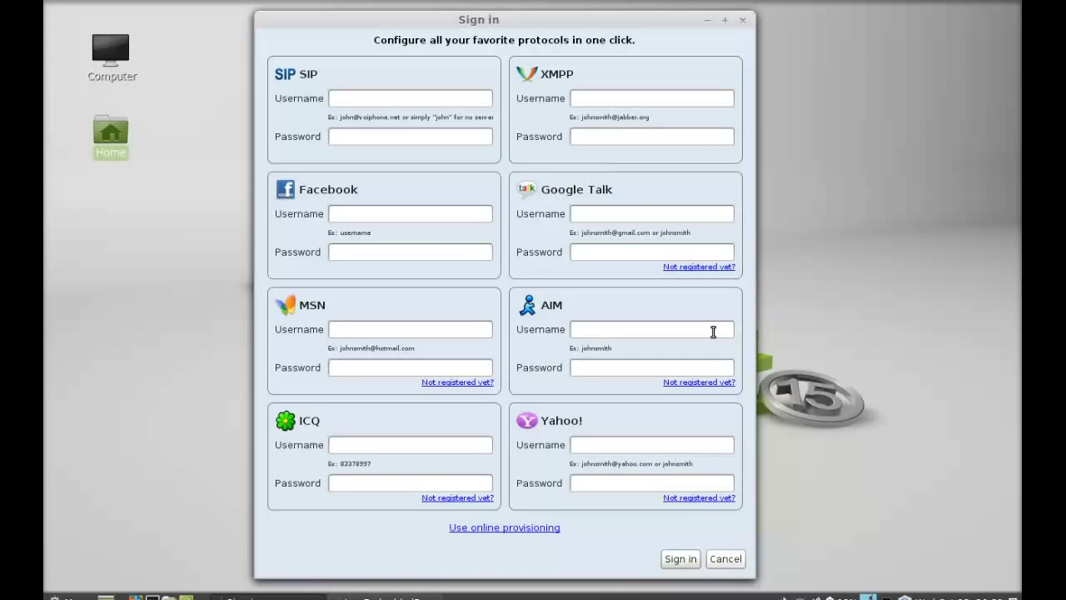
mouse_move(671, 47)
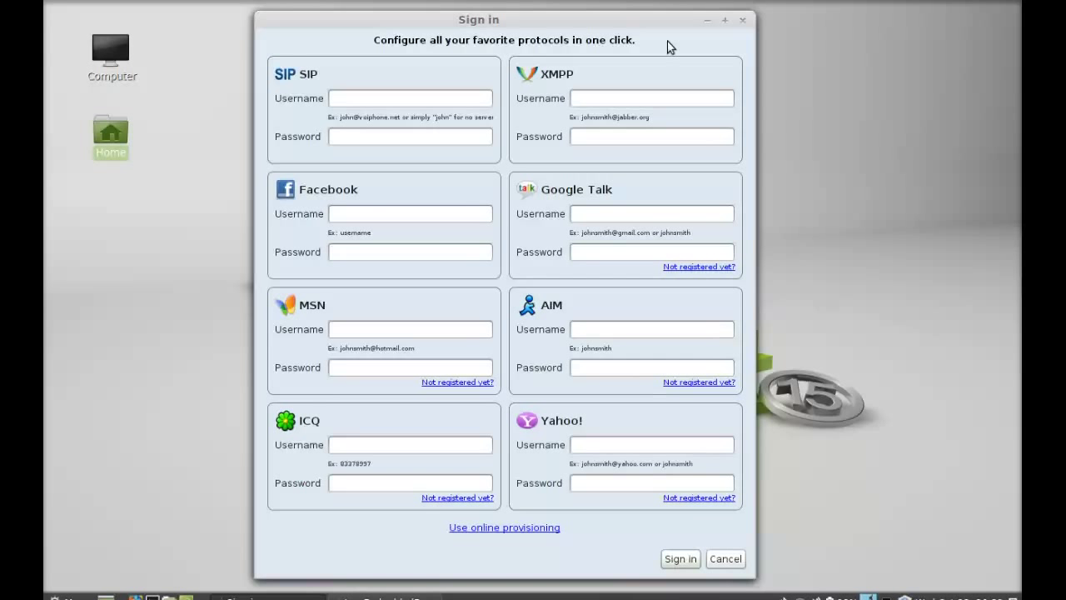
mouse_move(703, 25)
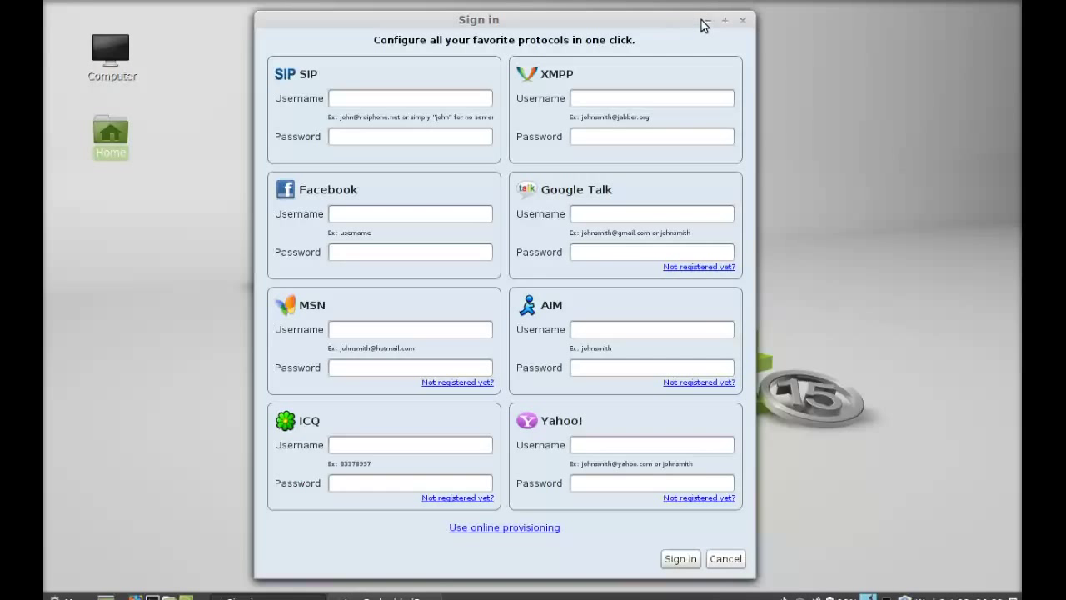